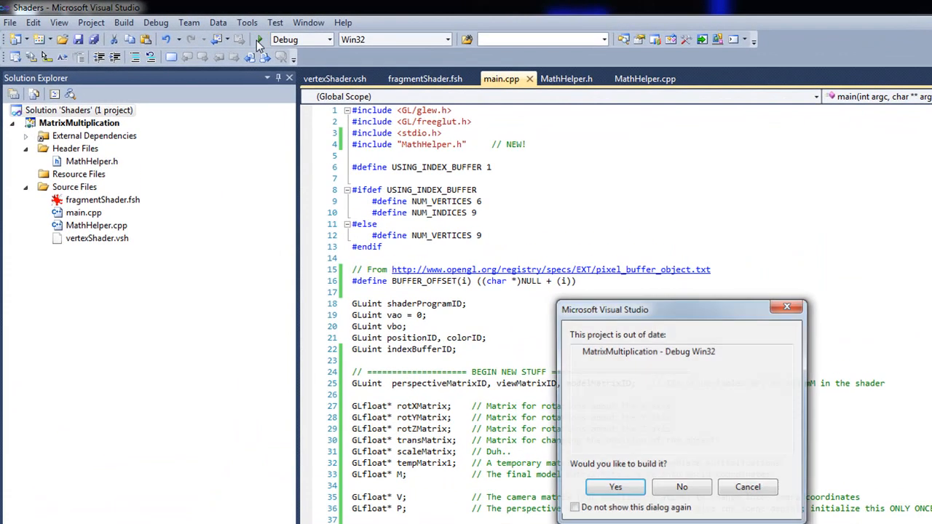
Confirm the rebuild to run MatrixMultiplication, showing three rainbow triangles
left_click(615, 486)
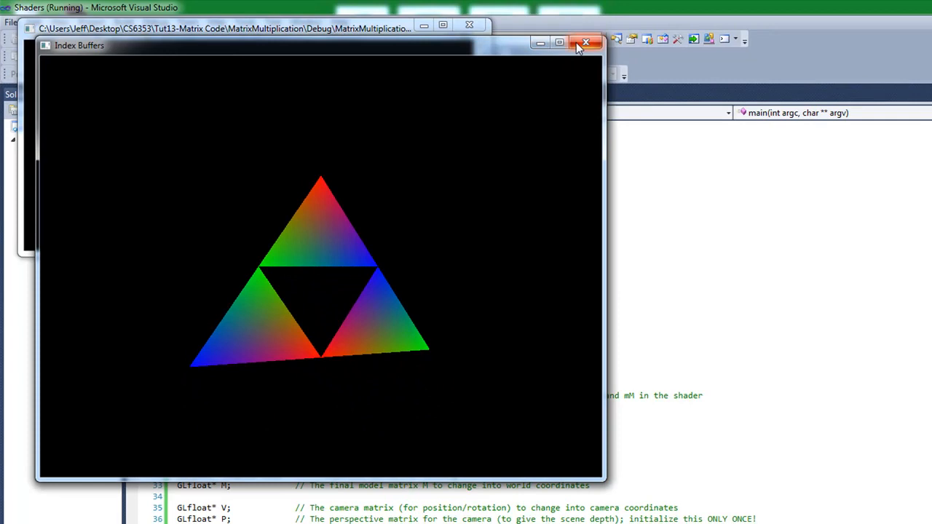
Close the triangle window and view fragmentShader.fsh in the editor
left_click(586, 42)
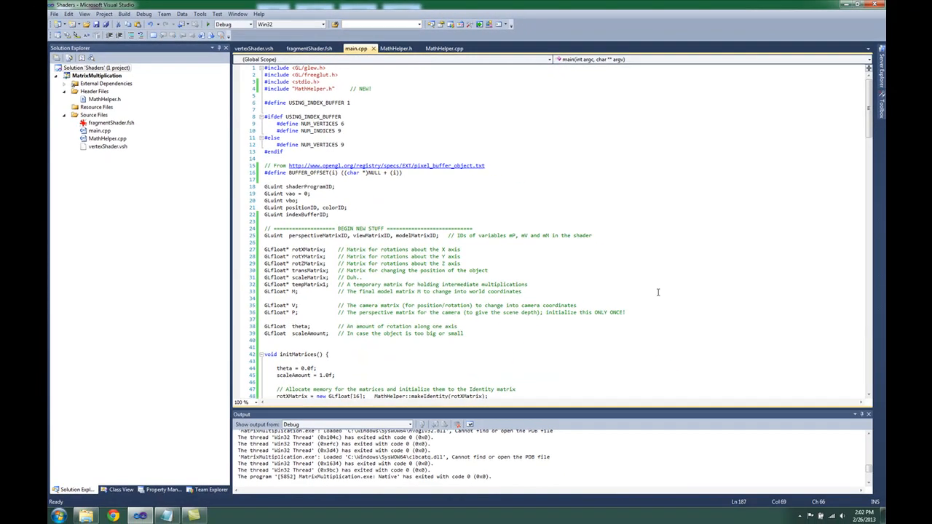
left_click(309, 48)
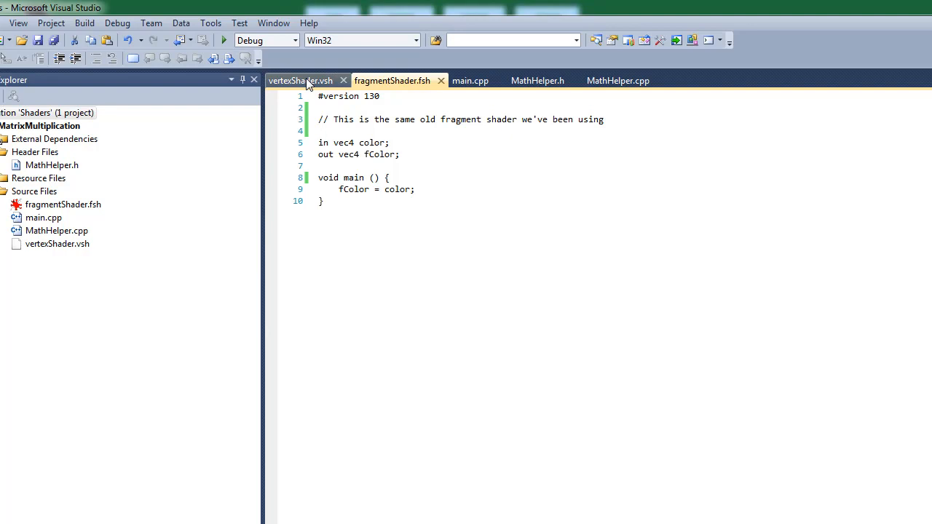
left_click(299, 80)
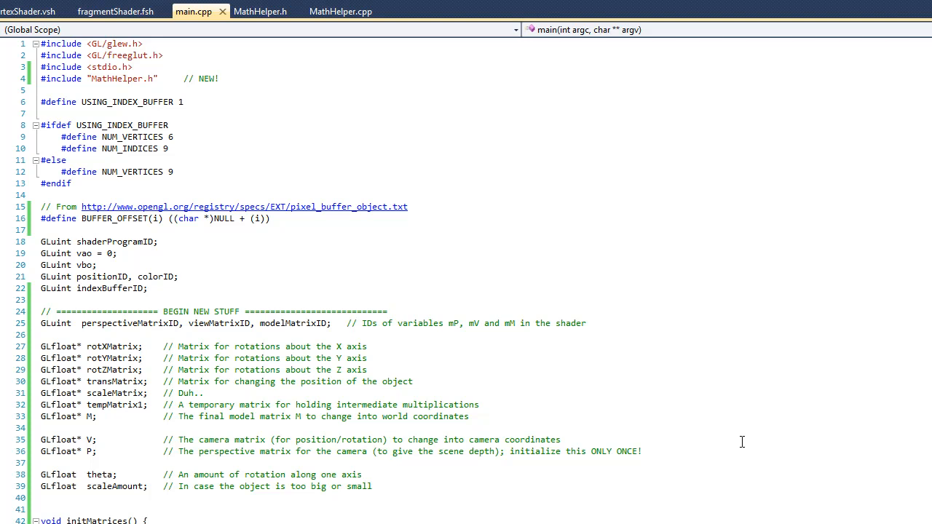
left_click(260, 11)
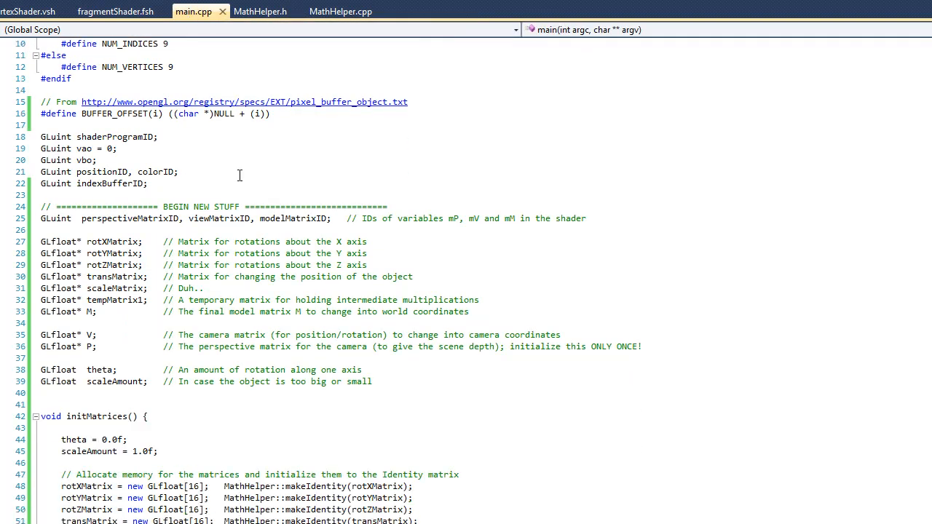
scroll("down", 3)
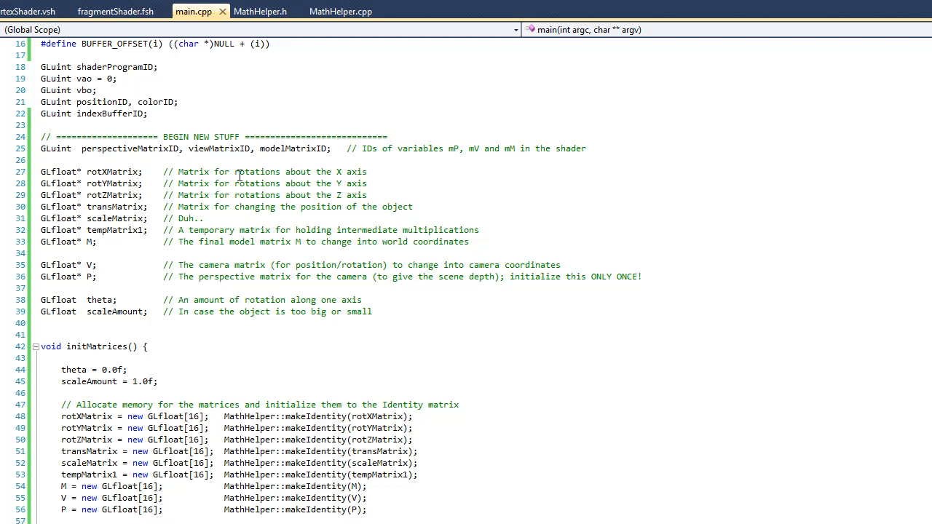
scroll("down", 3)
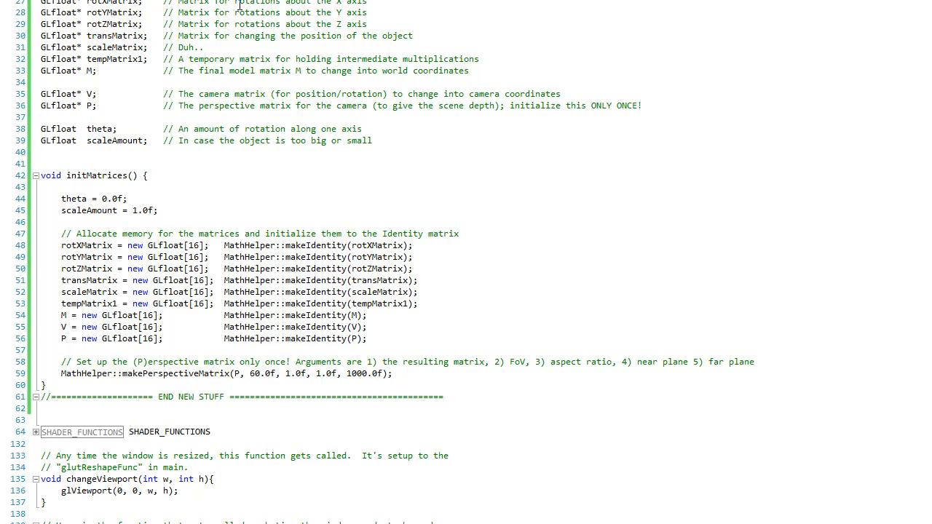
scroll("down", 3)
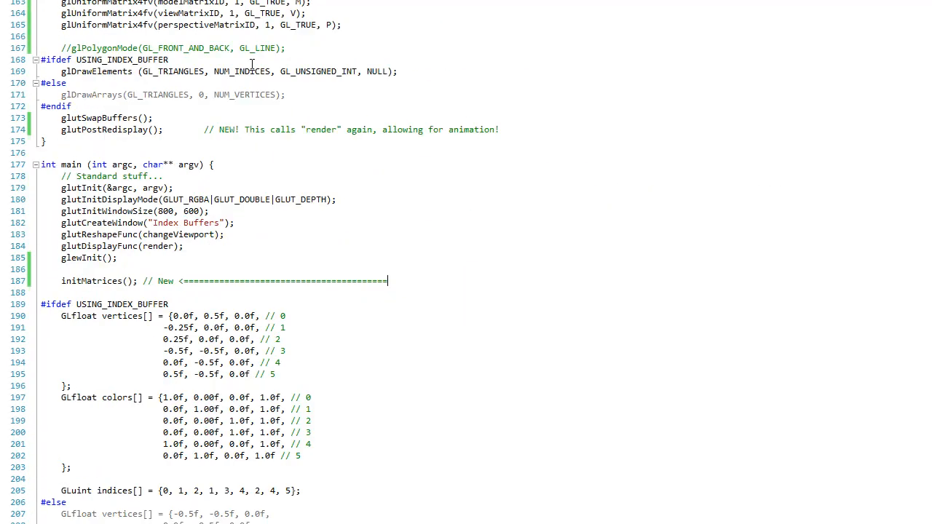
scroll("down", 3)
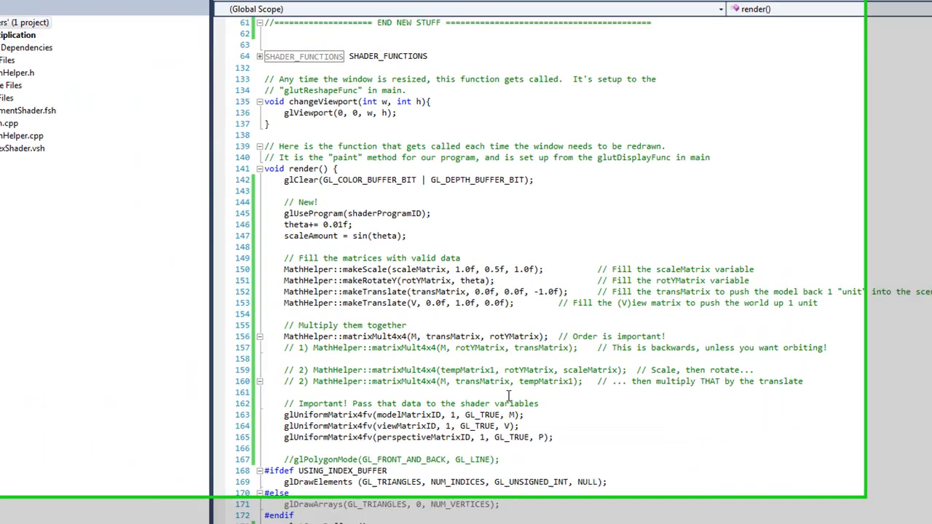
left_click(304, 8)
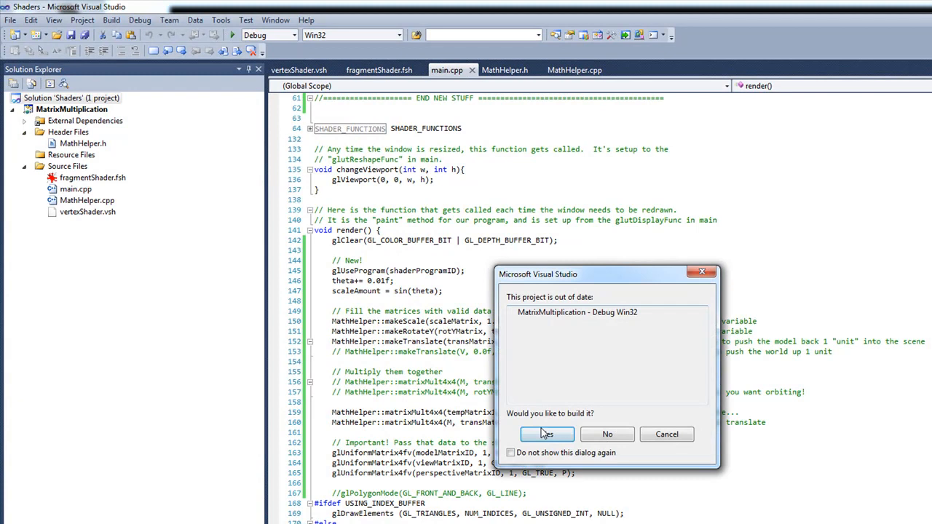
Confirm the rebuild so the app shows triangles squashed by scale-rotate-translate order
left_click(546, 434)
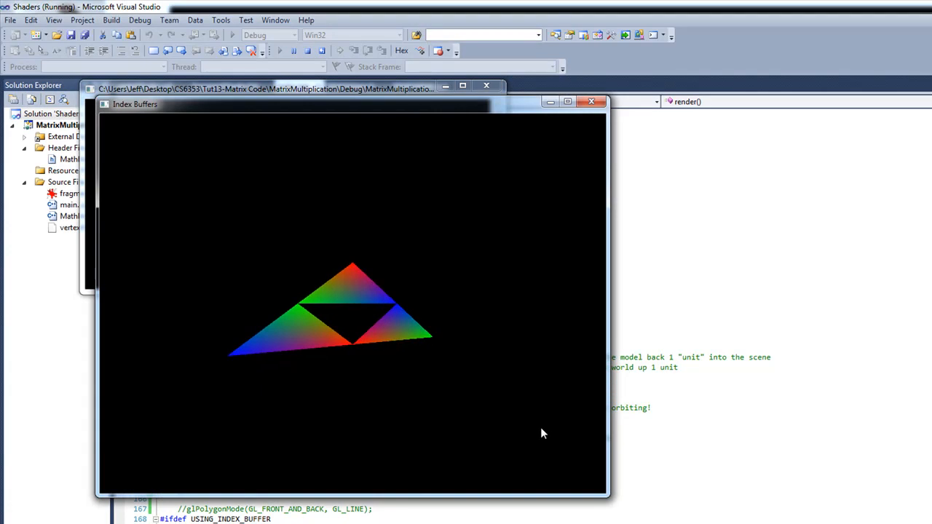
mouse_move(597, 153)
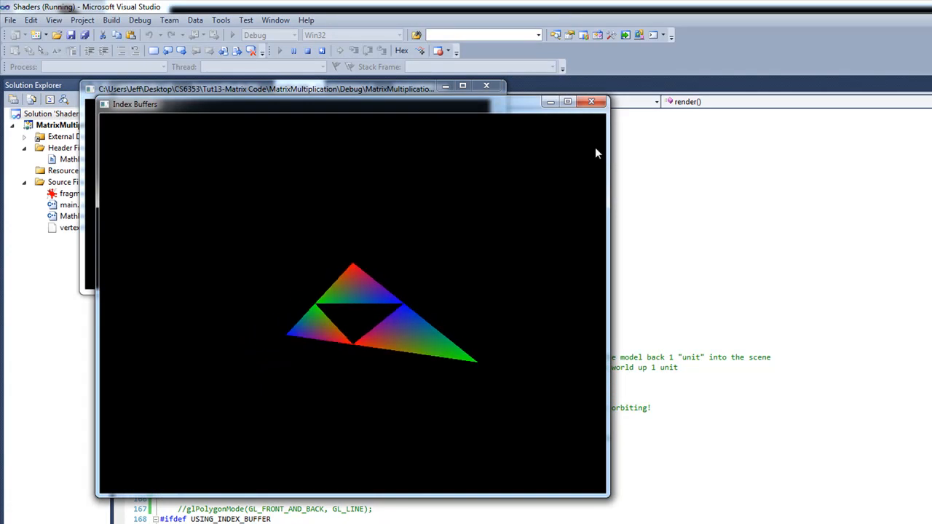